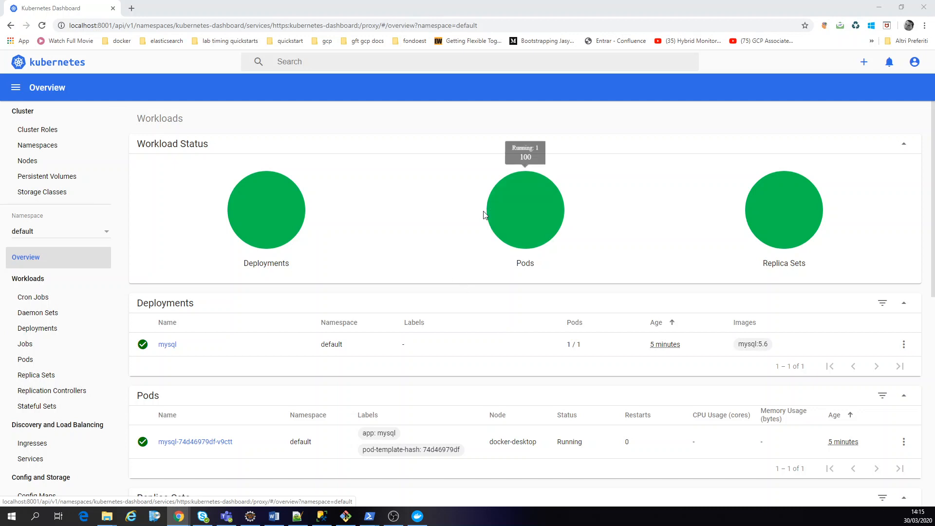
{"action": "mouse_move", "coordinate": [513, 321]}
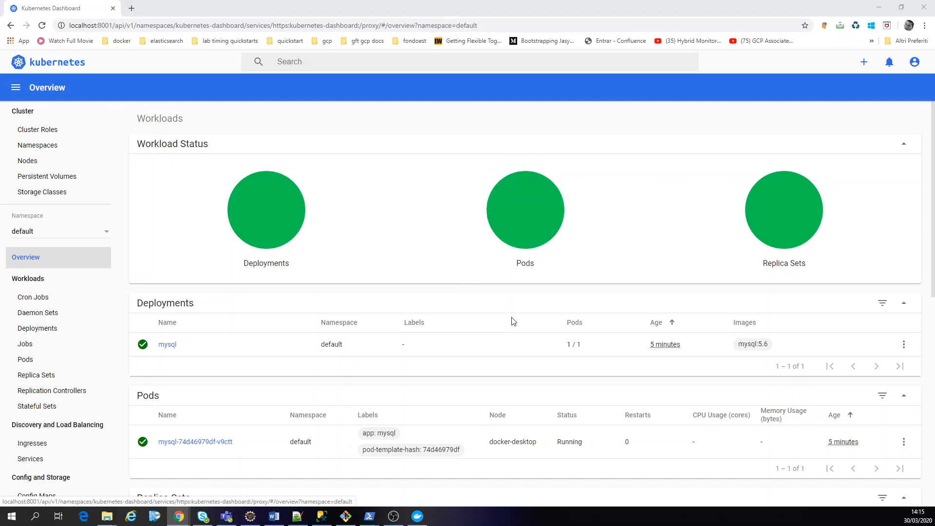
{"action": "mouse_move", "coordinate": [191, 135]}
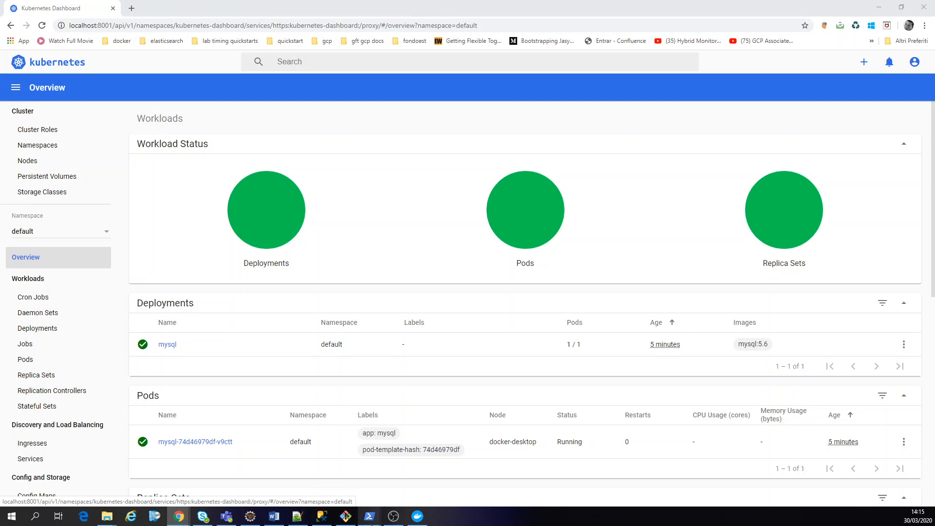
Step: Bring up the PowerShell window showing the docker images list with kafka and zookeeper
{"action": "left_click", "coordinate": [369, 517]}
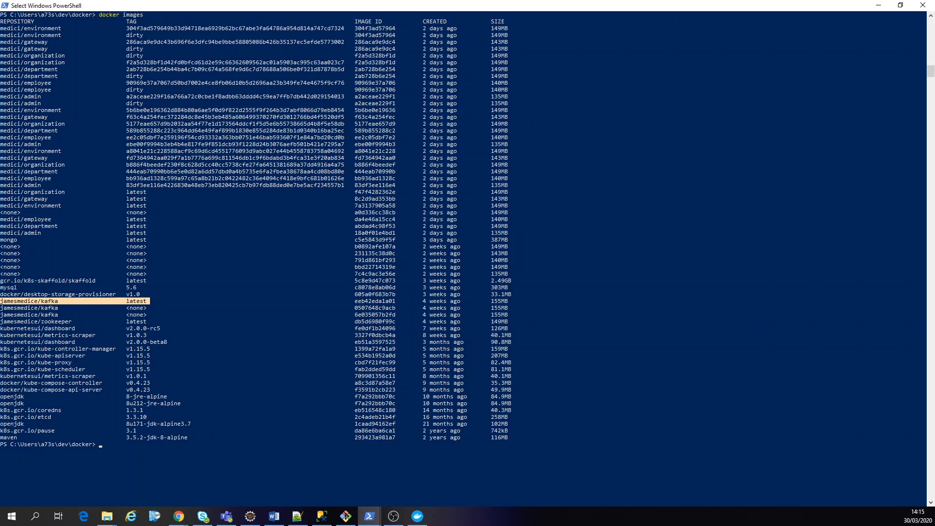
Step: Review the docker4zookeeper Dockerfile's Zookeeper 3.4.14 build steps and highlight the Apache mirror address
{"action": "left_click", "coordinate": [136, 320]}
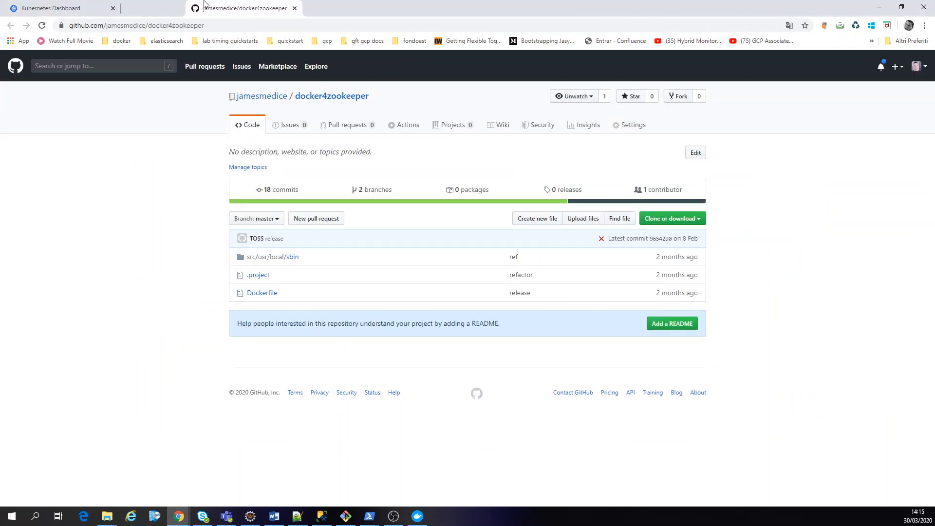
{"action": "mouse_move", "coordinate": [261, 293]}
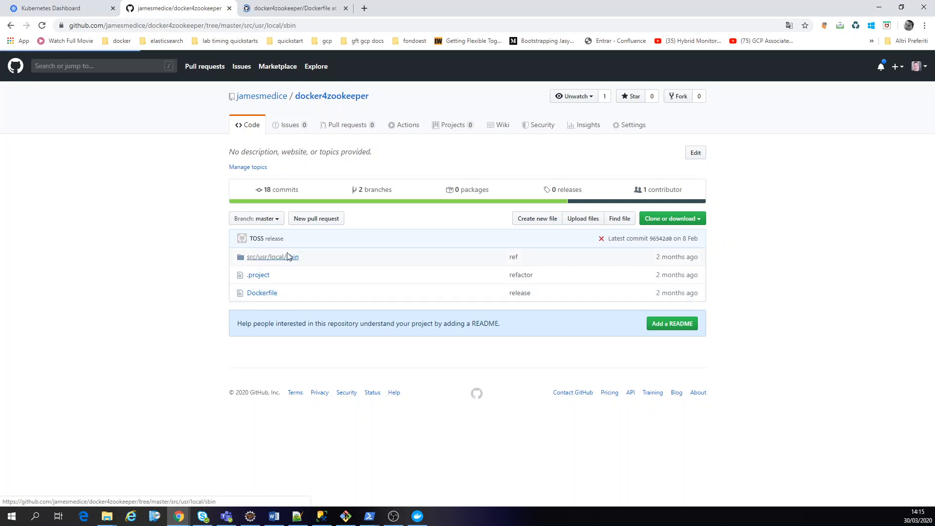
{"action": "left_click", "coordinate": [261, 292]}
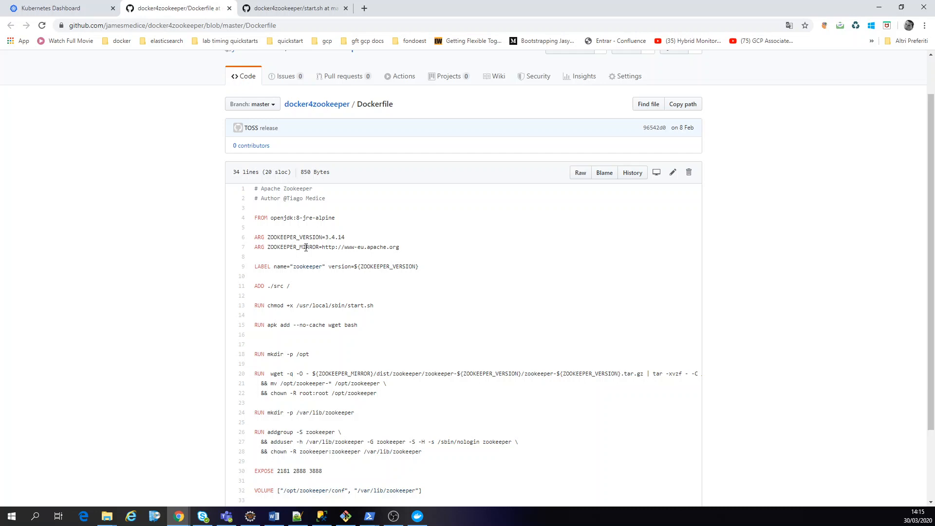
{"action": "scroll", "scroll_direction": "down", "scroll_amount": 3}
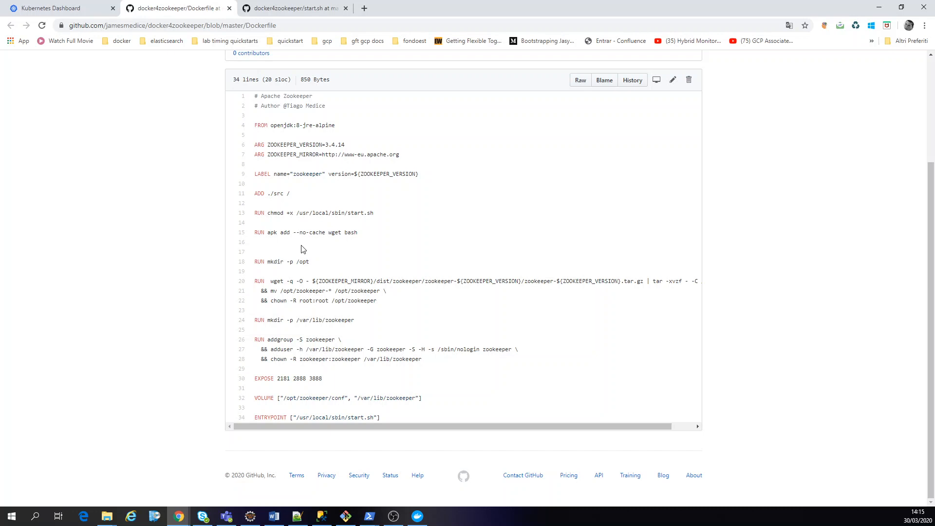
{"action": "mouse_move", "coordinate": [393, 420]}
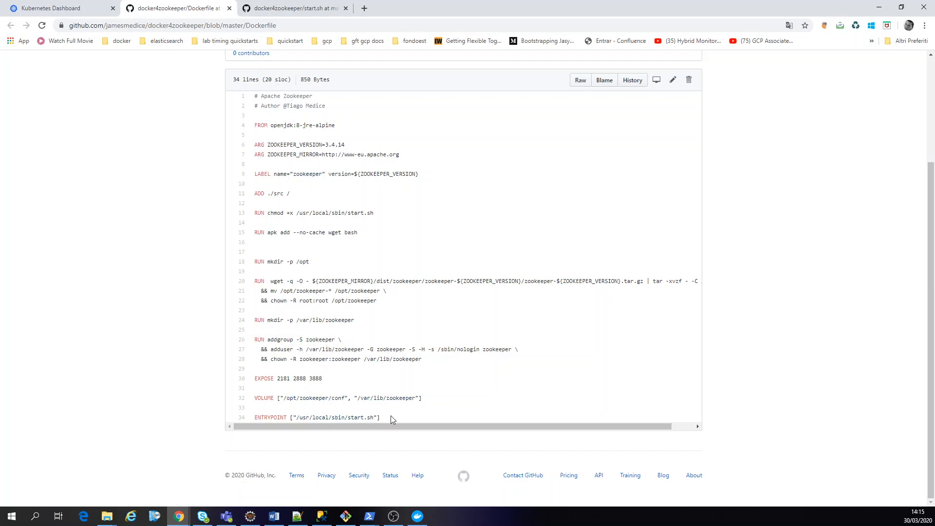
{"action": "left_click_drag", "start_coordinate": [323, 358], "coordinate": [380, 418]}
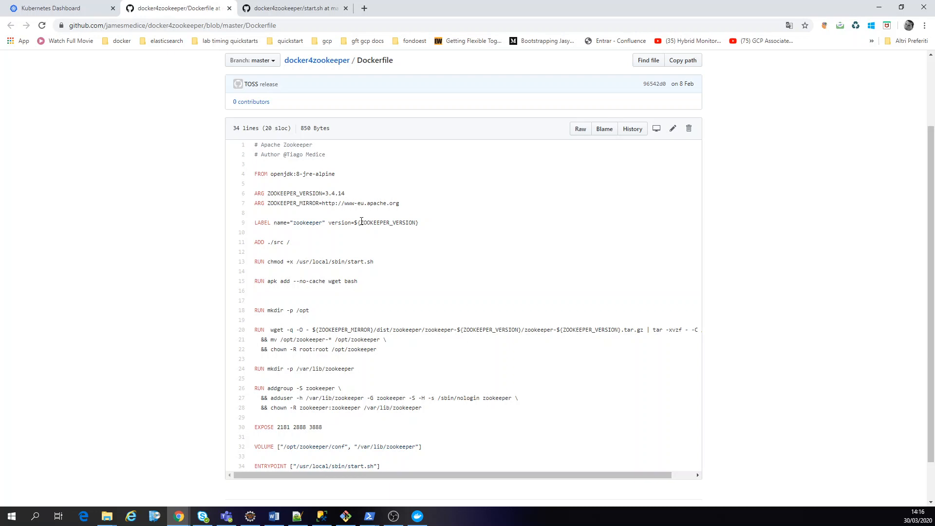
{"action": "left_click_drag", "start_coordinate": [292, 193], "coordinate": [400, 203]}
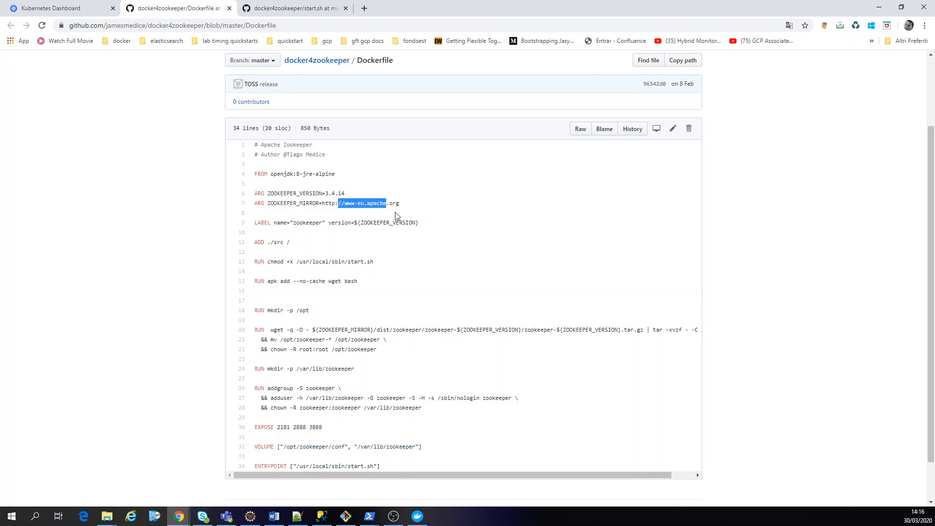
Step: Read through the Zookeeper start.sh script down to its zkServer start-foreground command
{"action": "left_click", "coordinate": [293, 8]}
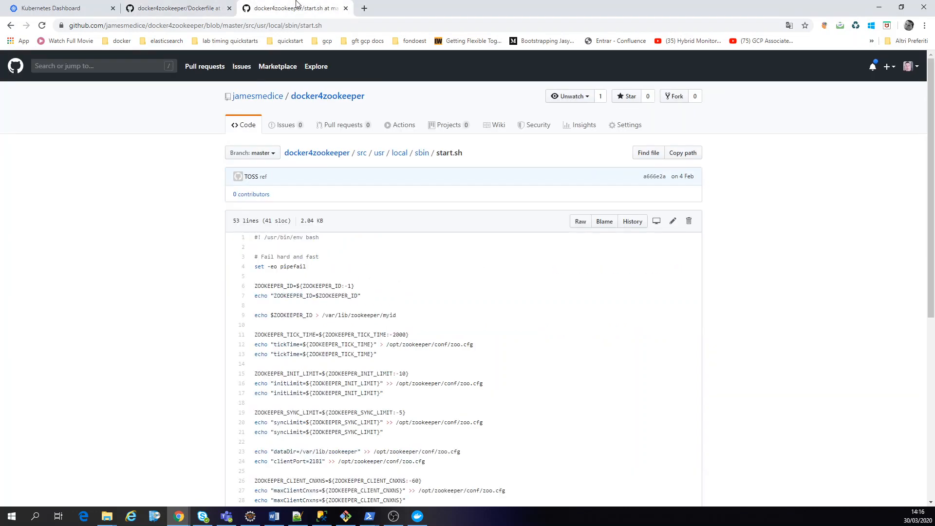
{"action": "scroll", "scroll_direction": "down", "scroll_amount": 3}
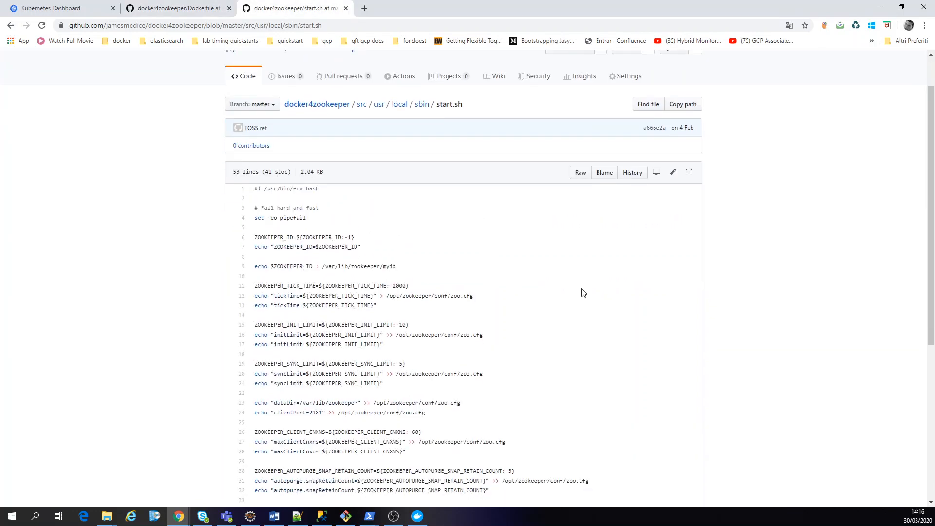
{"action": "scroll", "scroll_direction": "down", "scroll_amount": 3}
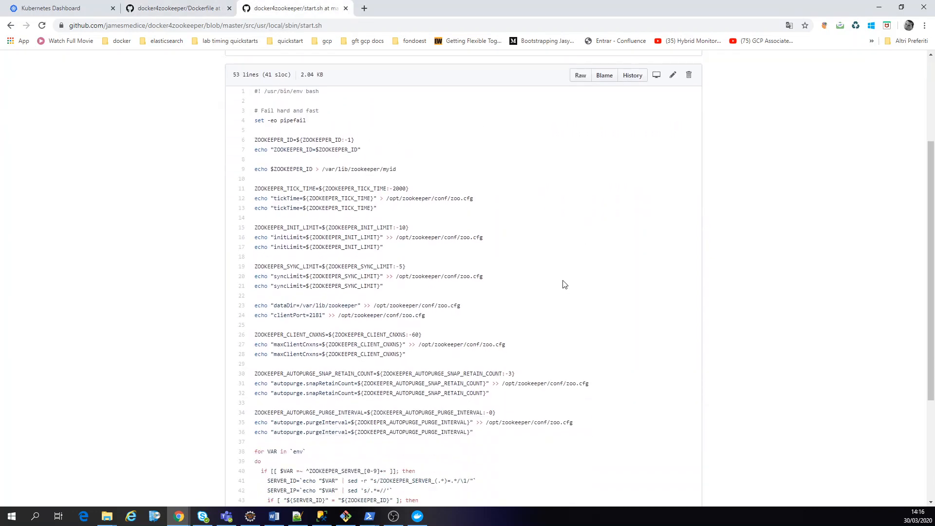
{"action": "scroll", "scroll_direction": "down", "scroll_amount": 3}
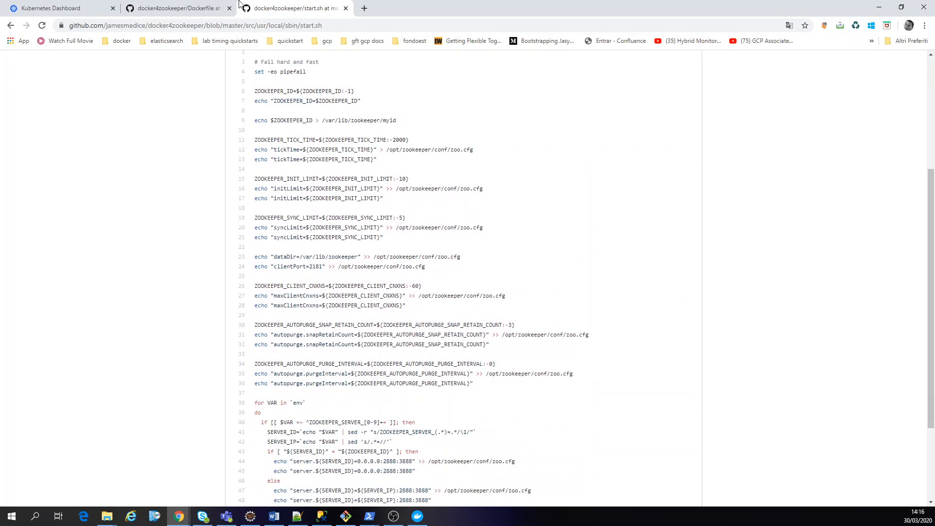
Step: Close the GitHub repository pages and return to the PowerShell window
{"action": "left_click", "coordinate": [174, 8]}
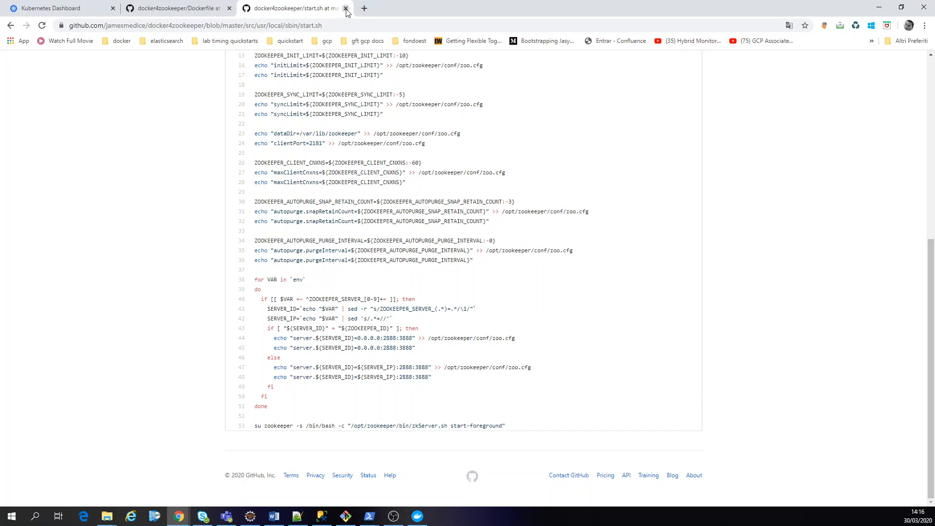
{"action": "left_click", "coordinate": [345, 8]}
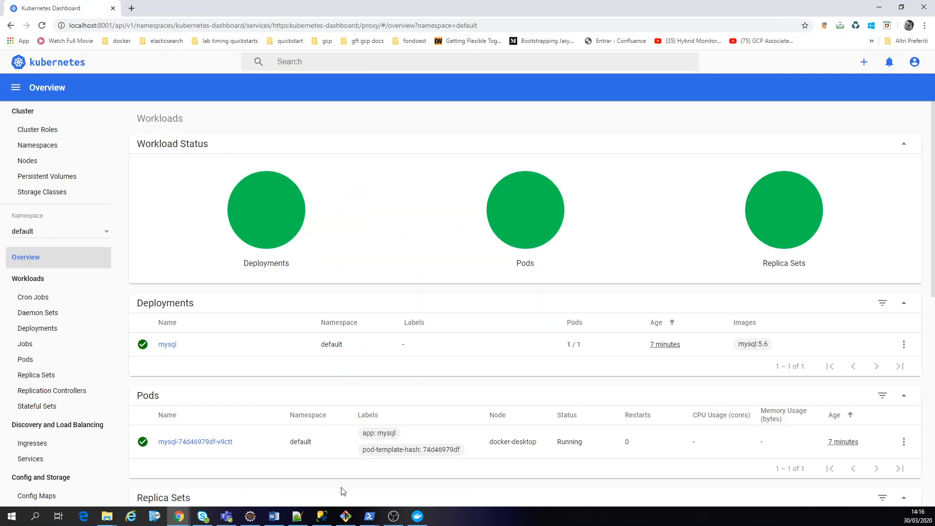
{"action": "left_click", "coordinate": [368, 516]}
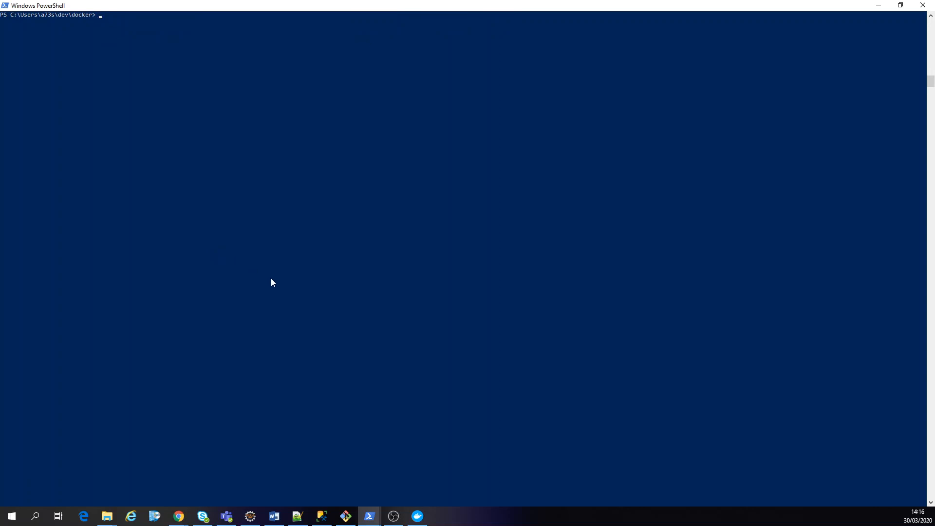
Step: List the docker folder contents with ls, showing kafka.yml and zookeeper.yml
{"action": "type", "text": "ls"}
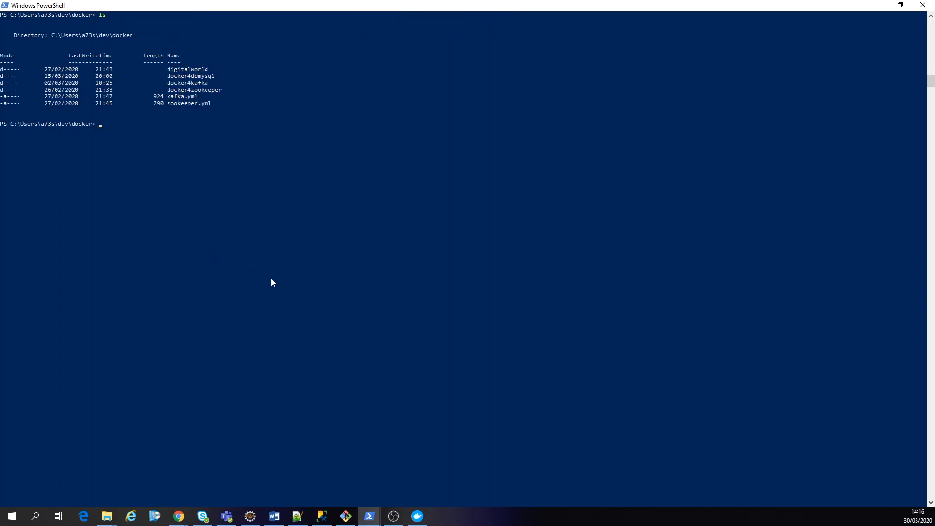
{"action": "mouse_move", "coordinate": [193, 110]}
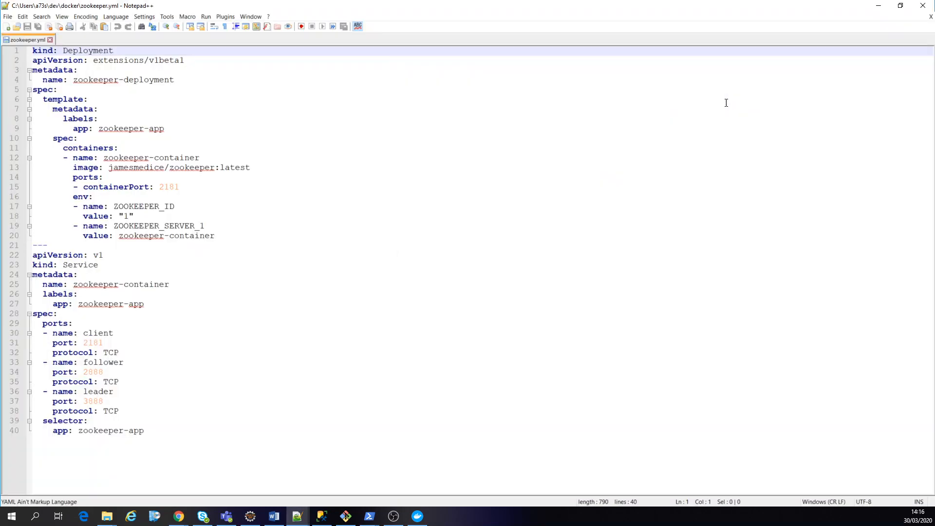
{"action": "mouse_move", "coordinate": [314, 139]}
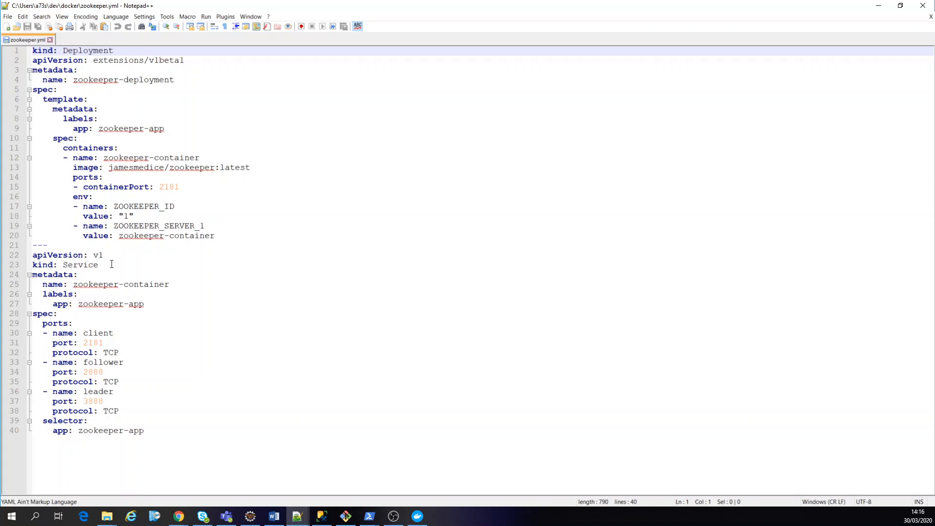
Step: Highlight the Service section of zookeeper.yml to inspect its service definition
{"action": "double_click", "coordinate": [80, 265]}
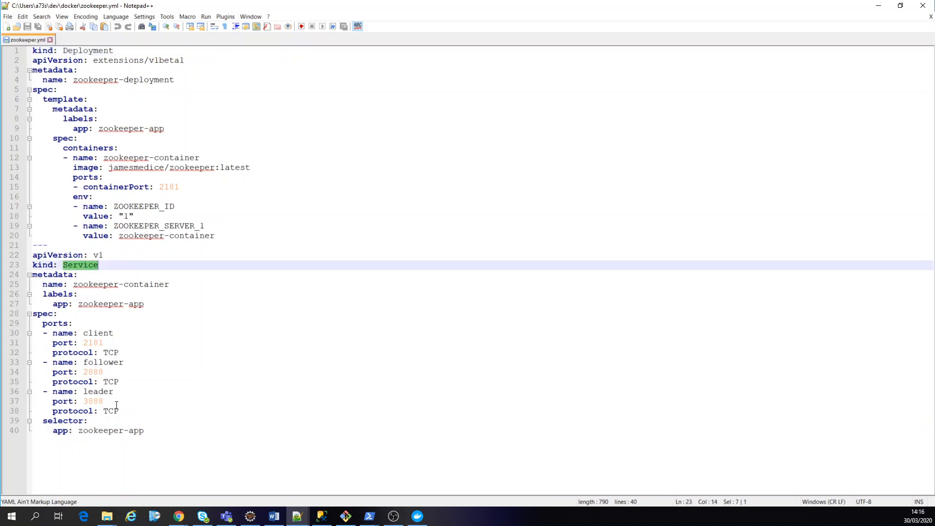
{"action": "left_click_drag", "start_coordinate": [53, 333], "coordinate": [118, 410]}
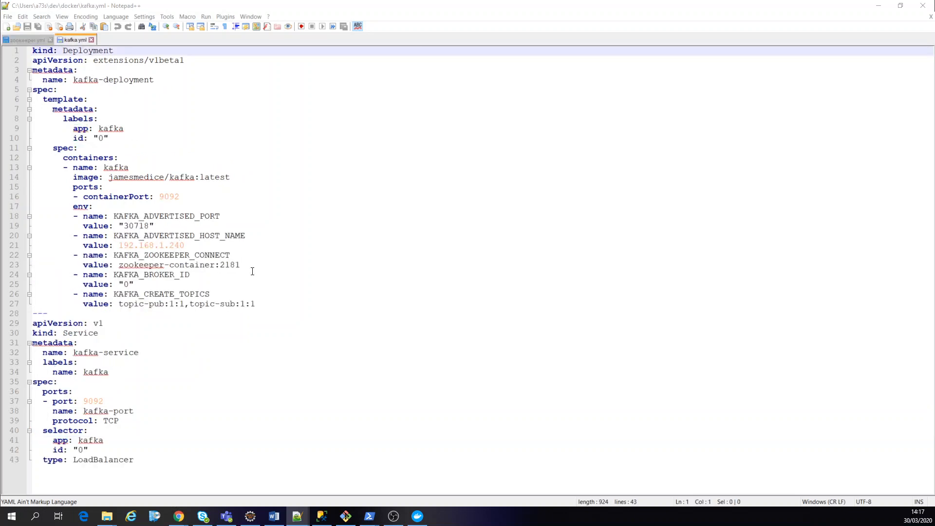
{"action": "mouse_move", "coordinate": [315, 286]}
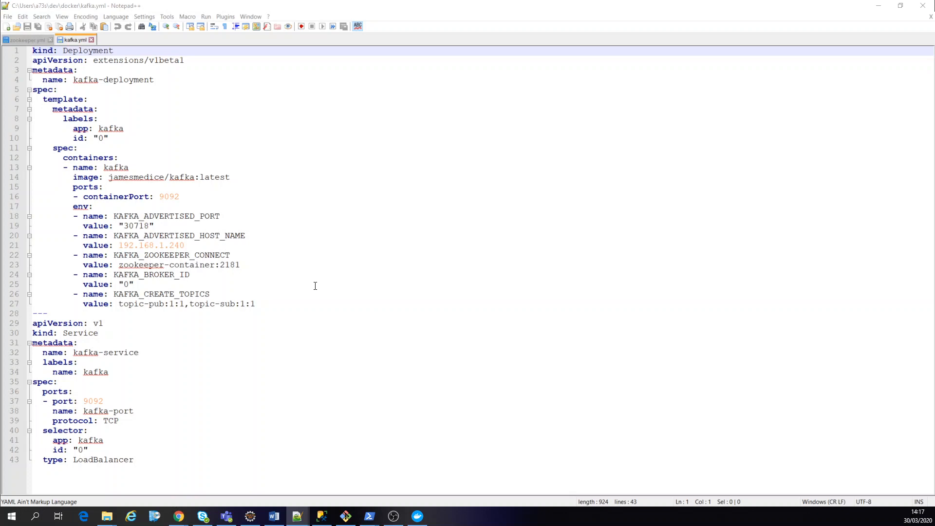
{"action": "mouse_move", "coordinate": [305, 278]}
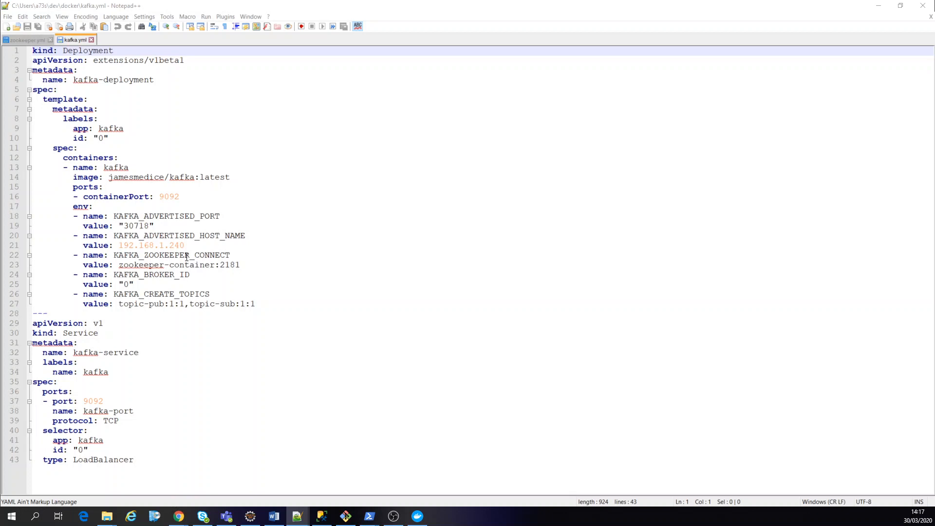
Step: Check zookeeper-container in zookeeper.yml, then close all open YAML files
{"action": "left_click", "coordinate": [23, 39]}
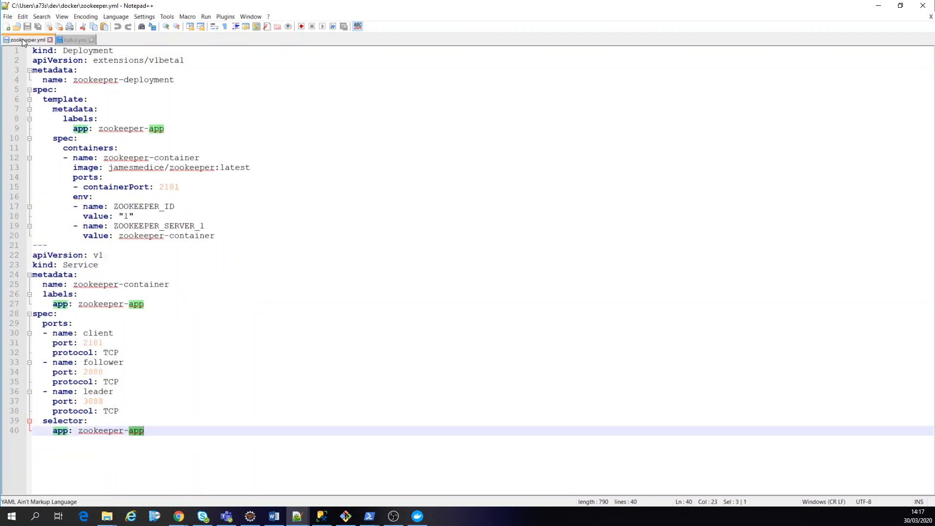
{"action": "mouse_move", "coordinate": [155, 290]}
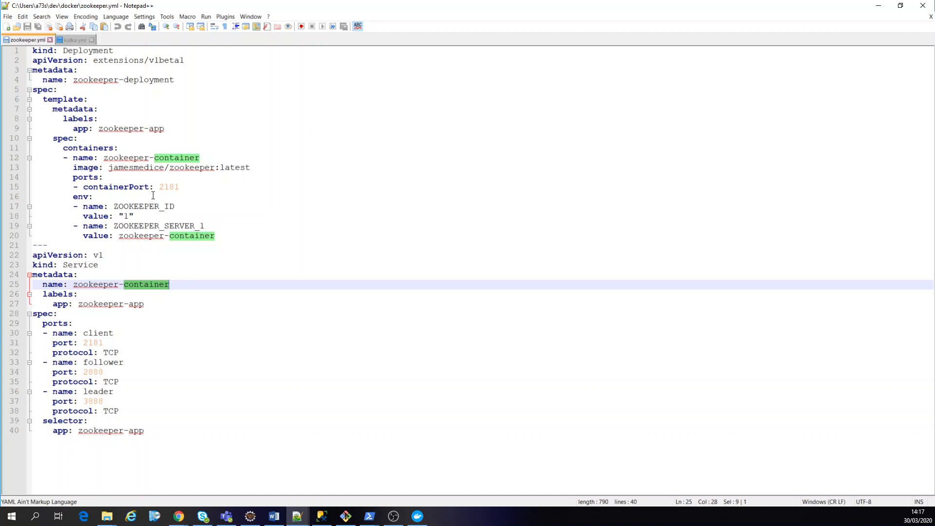
{"action": "left_click", "coordinate": [75, 39]}
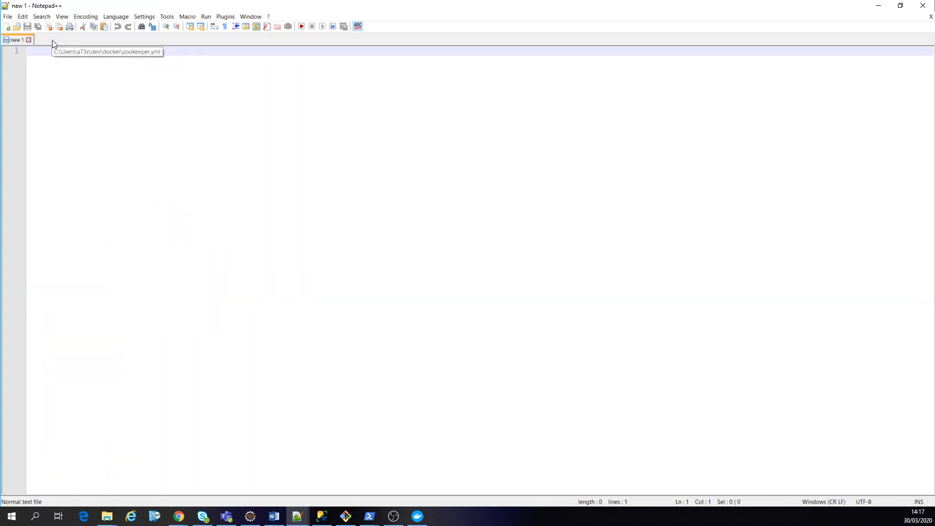
Step: Run kubectl apply -f .\zookeeper.yml to create zookeeper-deployment and the zookeeper-container service
{"action": "left_click", "coordinate": [296, 516]}
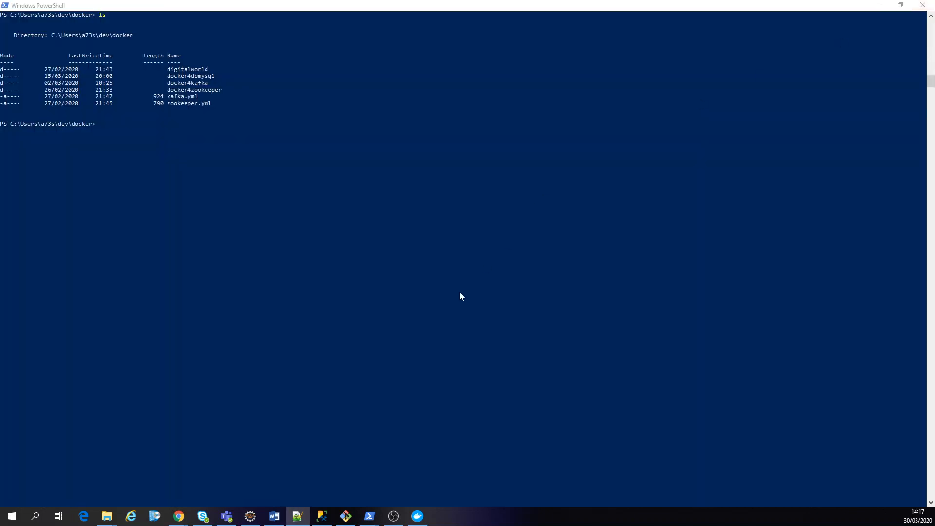
{"action": "mouse_move", "coordinate": [433, 306]}
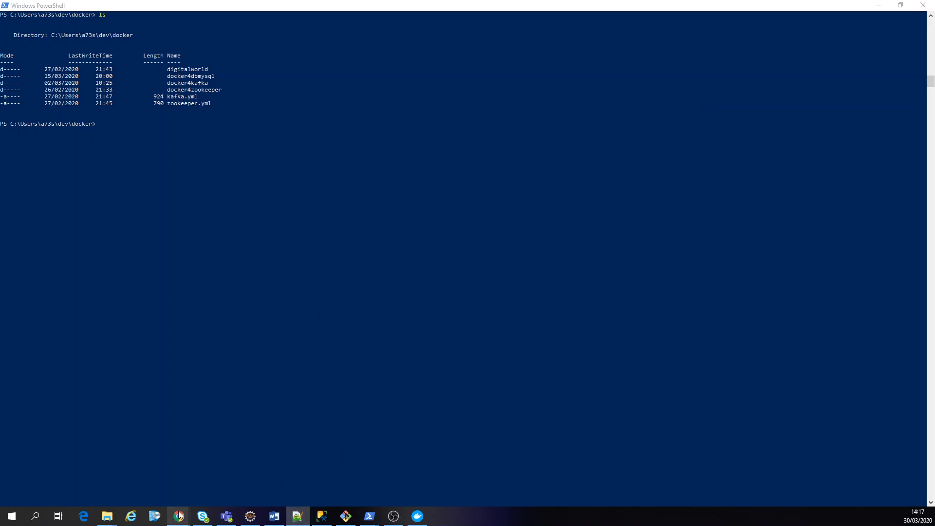
{"action": "left_click", "coordinate": [177, 517]}
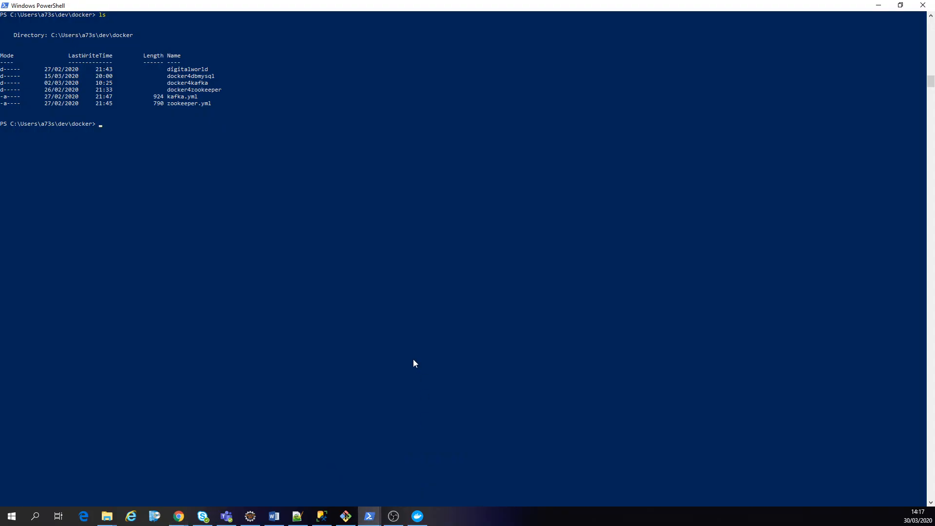
{"action": "type", "text": "kubectl a"}
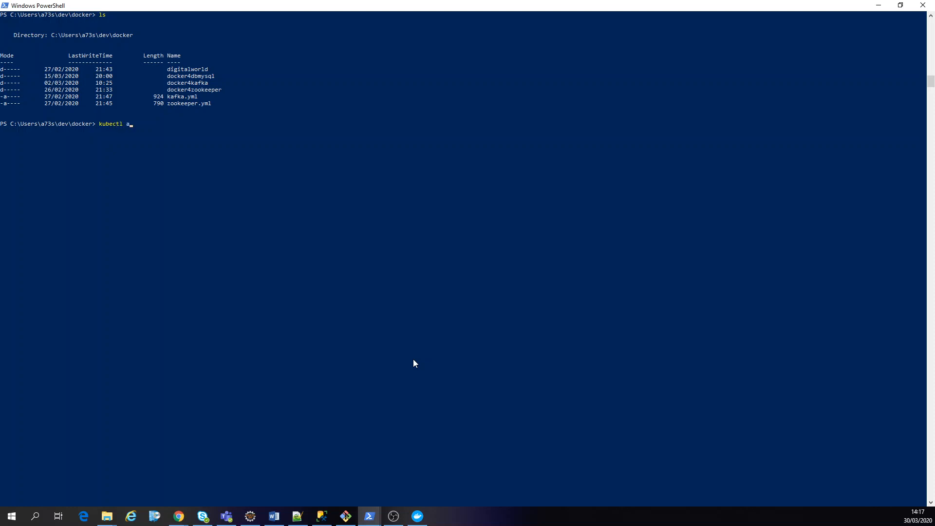
{"action": "type", "text": "pply -f"}
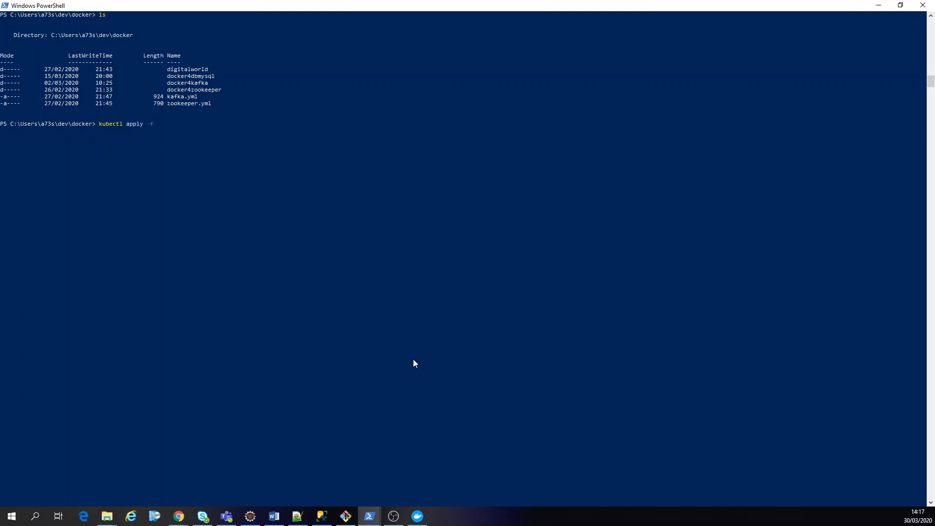
{"action": "type", "text": ".\\zookeeper.yml"}
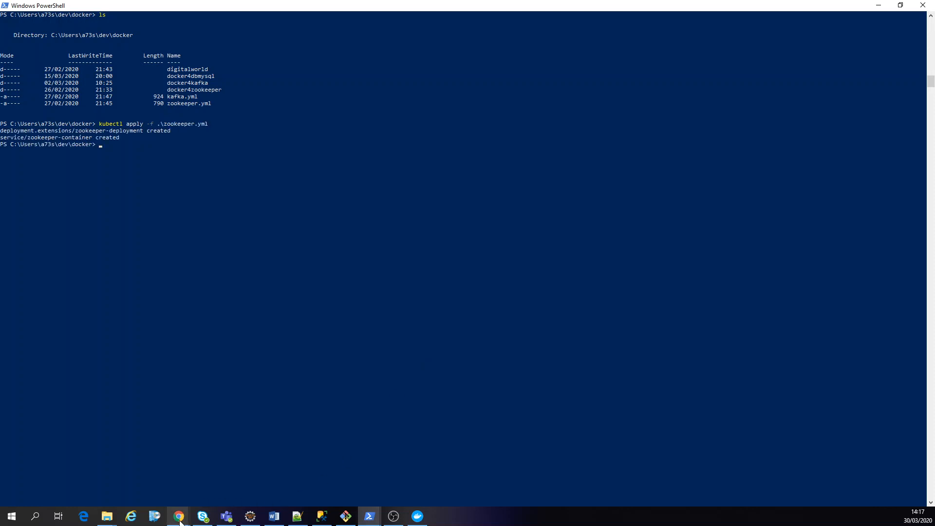
Step: Confirm zookeeper-deployment shows 1/1 running in Kubernetes Dashboard, then return to PowerShell
{"action": "left_click", "coordinate": [179, 517]}
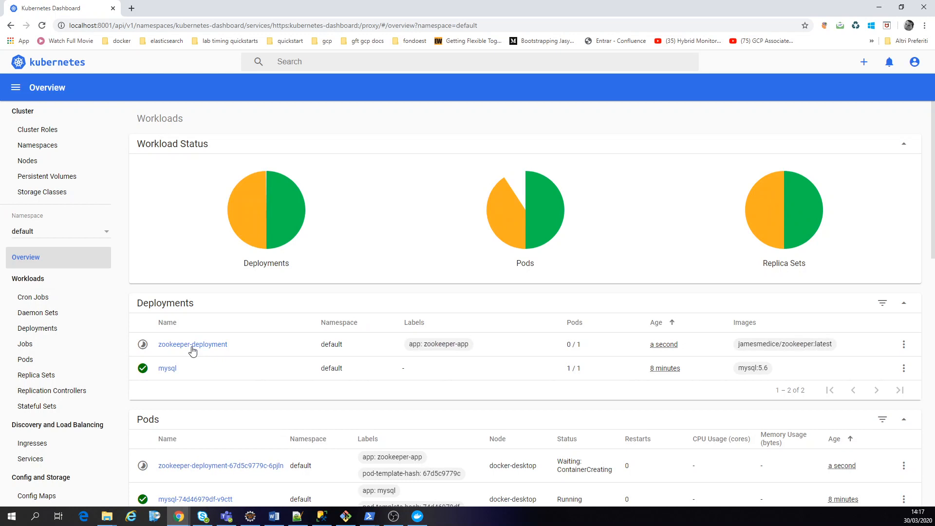
{"action": "mouse_move", "coordinate": [262, 213]}
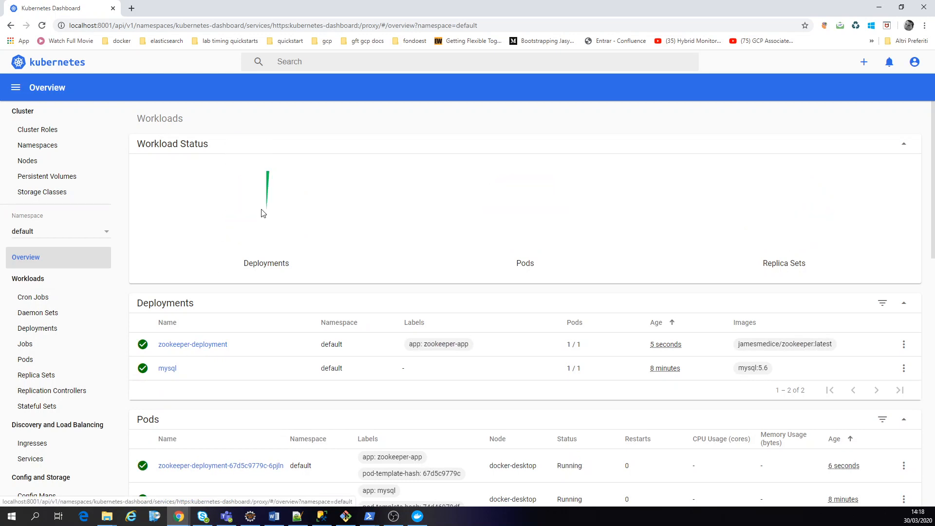
{"action": "left_click", "coordinate": [368, 516]}
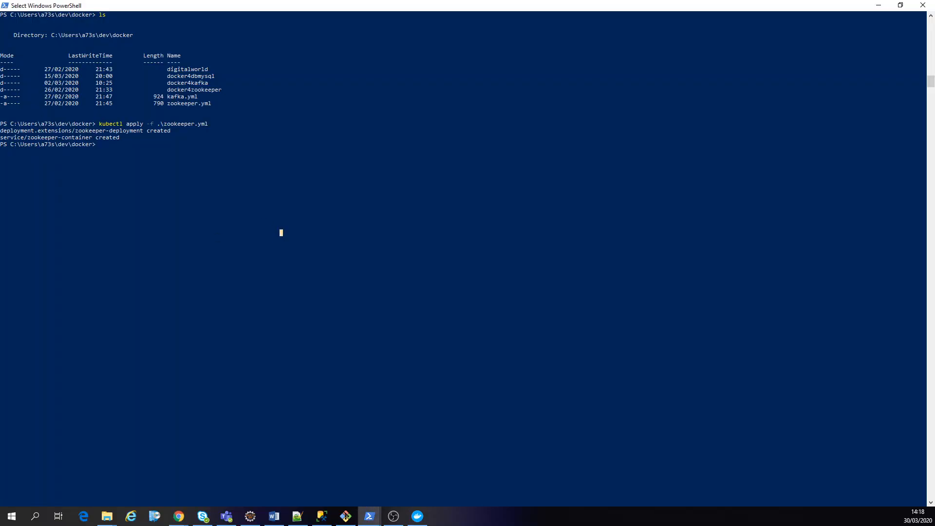
Step: View the docker4kafka start.sh script in src/usr/local/sbin on GitHub
{"action": "left_click", "coordinate": [177, 516]}
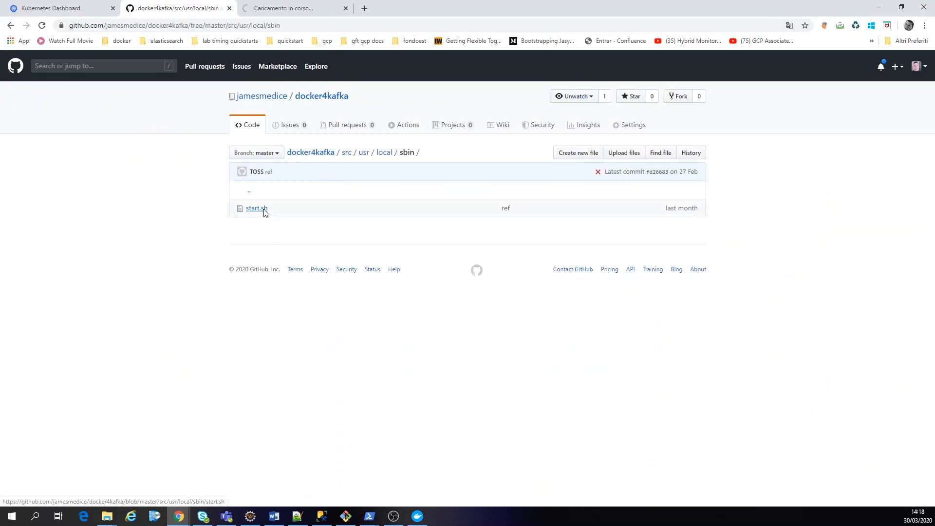
{"action": "left_click", "coordinate": [256, 208]}
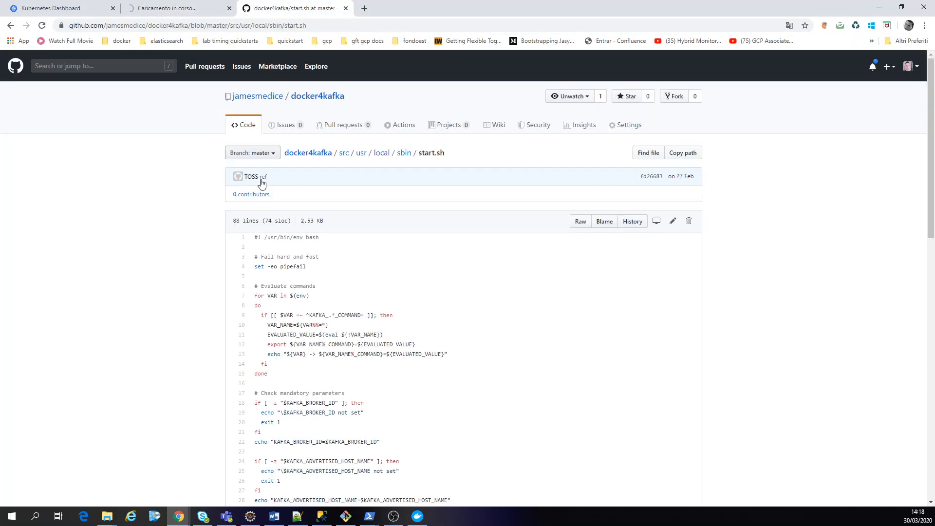
{"action": "scroll", "scroll_direction": "down", "scroll_amount": 3}
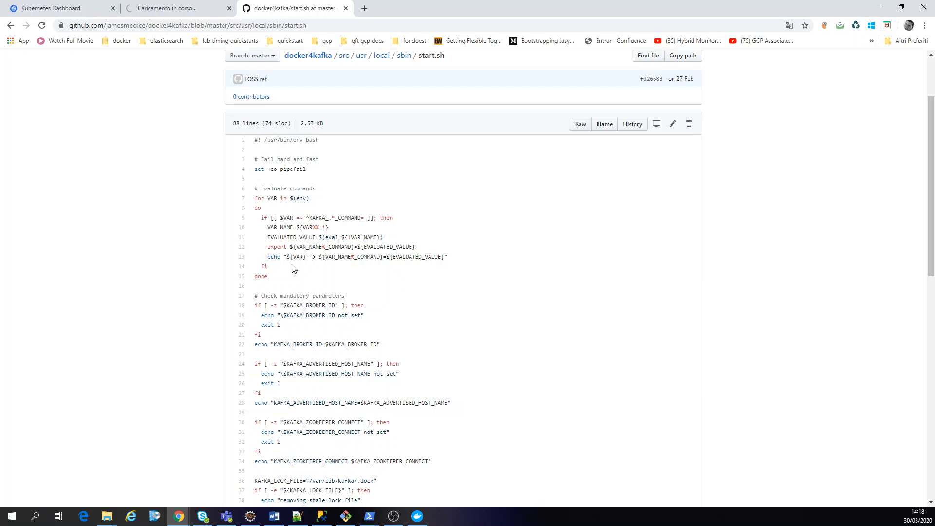
{"action": "scroll", "scroll_direction": "down", "scroll_amount": 3}
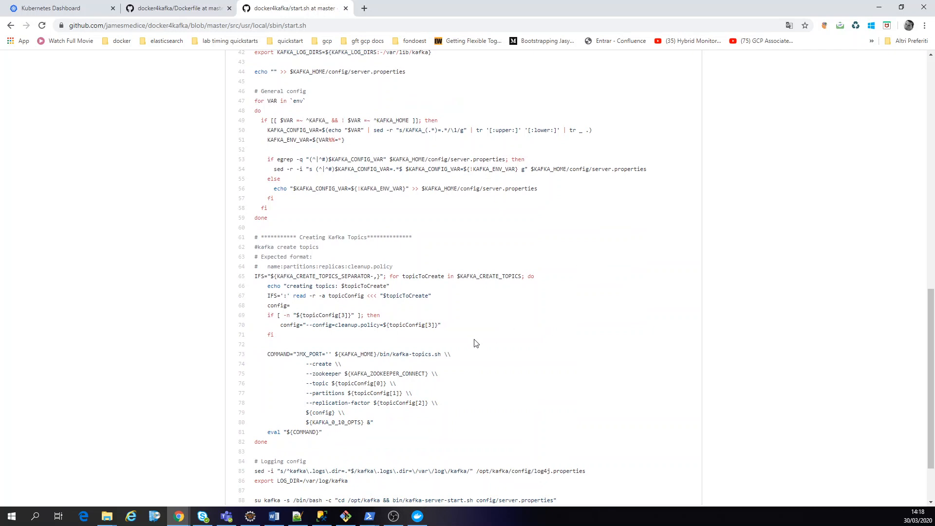
Step: Highlight the 'Creating Kafka Topics' loop and read the script to its end
{"action": "left_click_drag", "start_coordinate": [267, 354], "coordinate": [375, 421]}
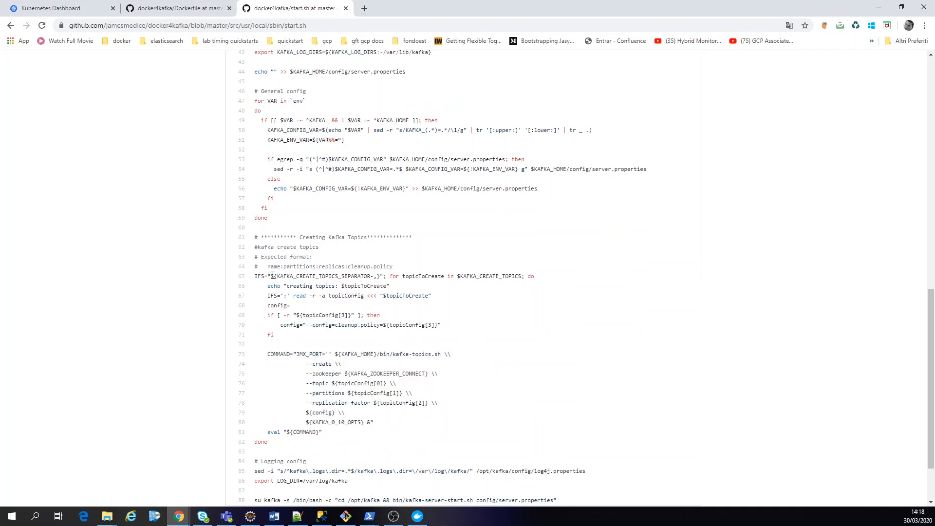
{"action": "left_click_drag", "start_coordinate": [272, 276], "coordinate": [343, 393]}
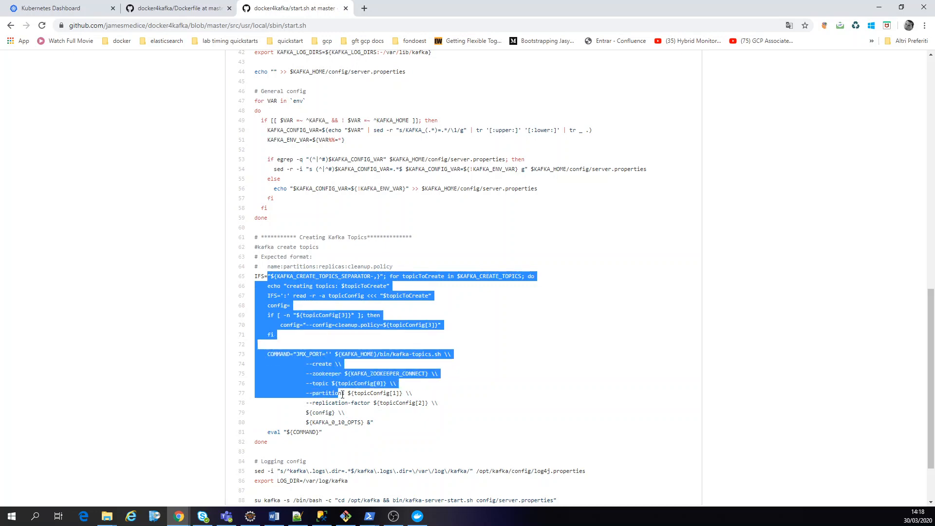
{"action": "scroll", "scroll_direction": "down", "scroll_amount": 3}
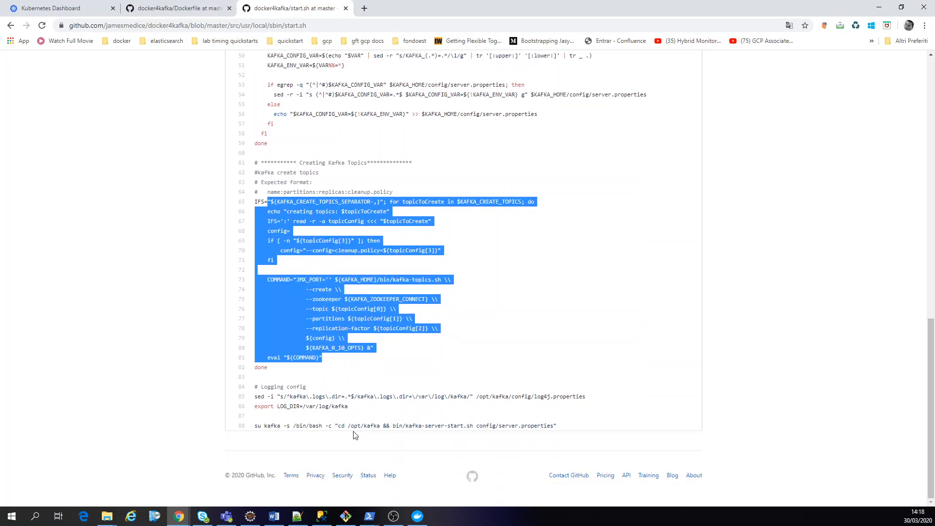
Step: Review the docker4kafka Dockerfile's Kafka 2.4.0 and Scala 2.12 version arguments
{"action": "left_click", "coordinate": [176, 8]}
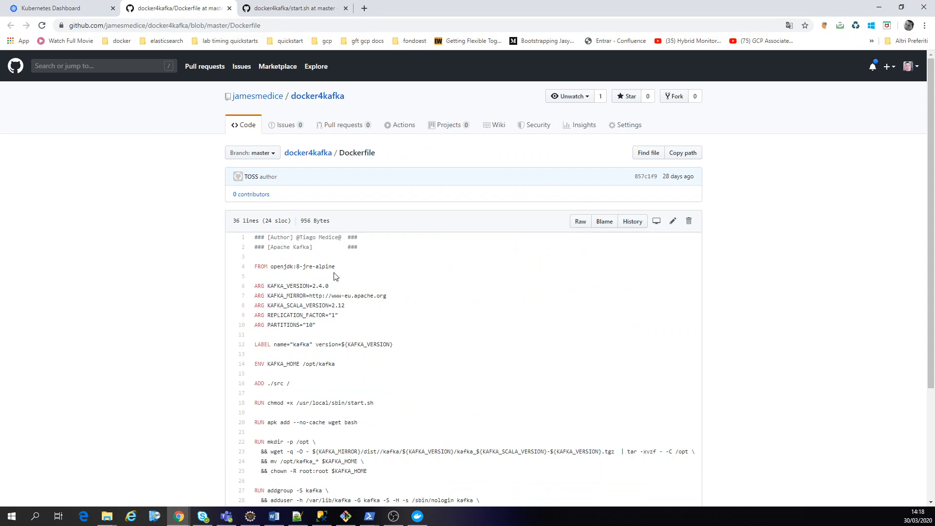
{"action": "scroll", "scroll_direction": "down", "scroll_amount": 3}
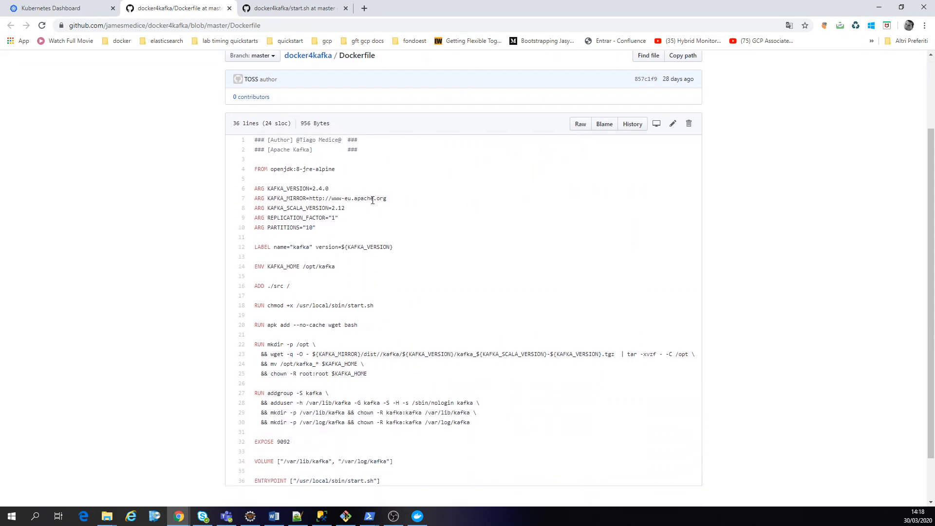
{"action": "double_click", "coordinate": [335, 208]}
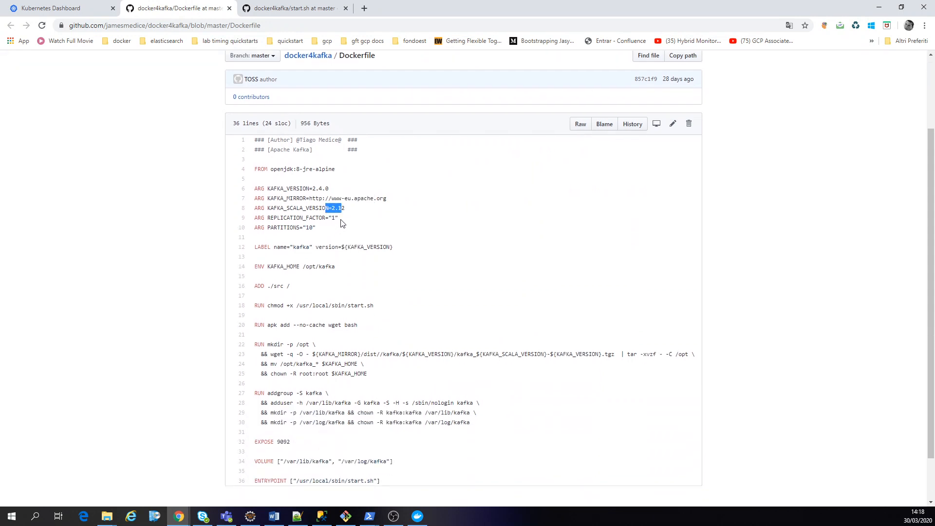
{"action": "scroll", "scroll_direction": "down", "scroll_amount": 3}
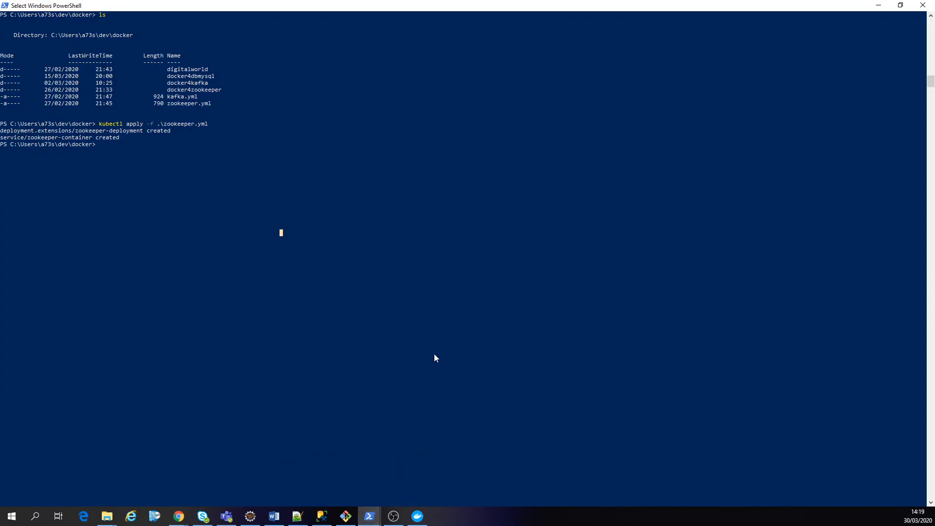
Step: Run 'kubectl apply -f .\kafka.yml' to deploy Kafka and bring up the Dashboard in Chrome
{"action": "type", "text": "kubectl apply -f .\\zookeeper.y"}
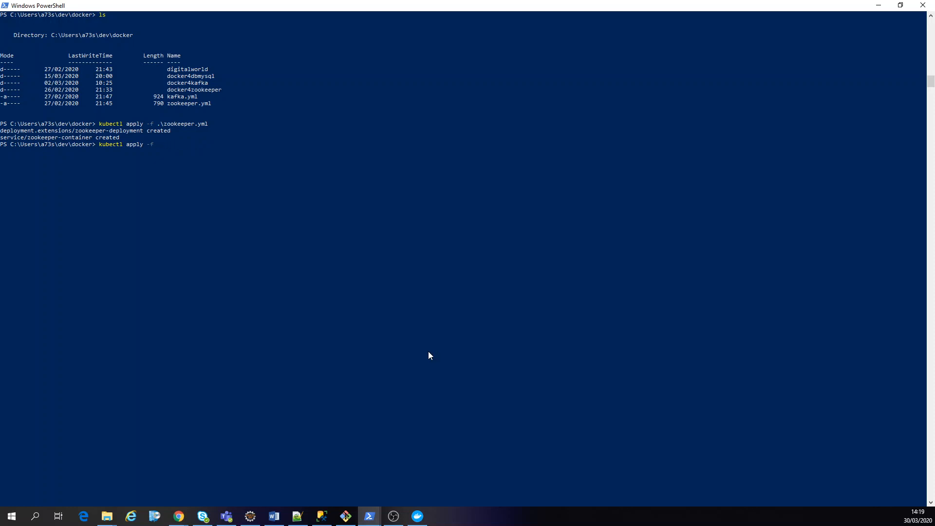
{"action": "type", "text": ".\\kafka.yml"}
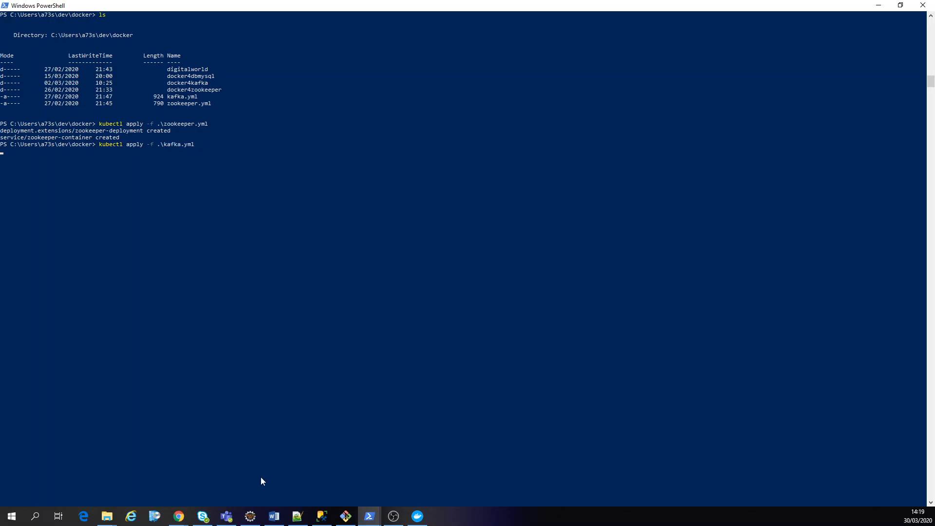
{"action": "left_click", "coordinate": [177, 516]}
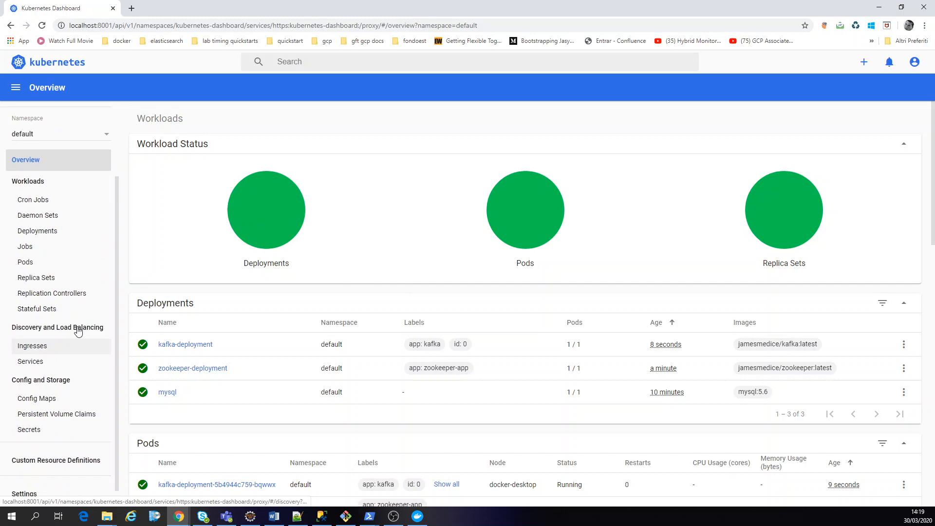
Step: Check kafka-deployment's pod and kafka-service on localhost:9092 in the Overview, then return to PowerShell
{"action": "scroll", "scroll_direction": "down", "scroll_amount": 3}
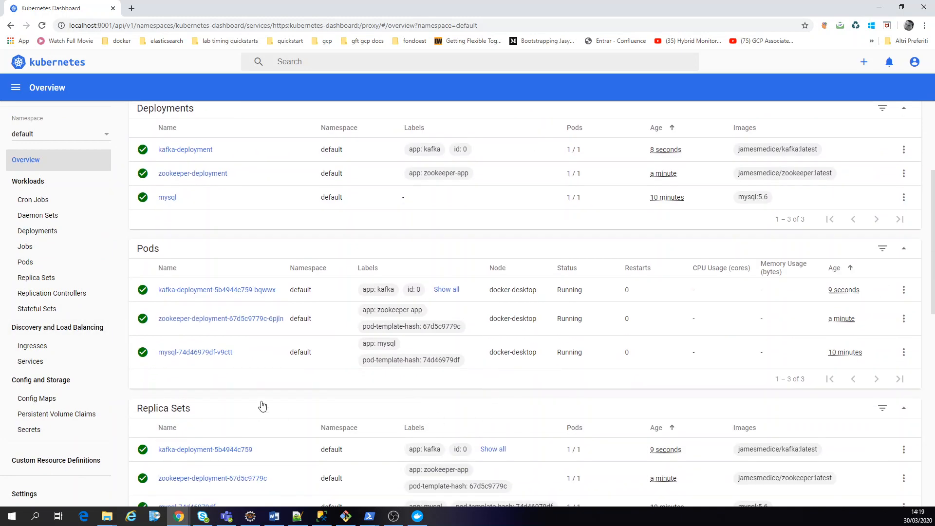
{"action": "scroll", "scroll_direction": "down", "scroll_amount": 3}
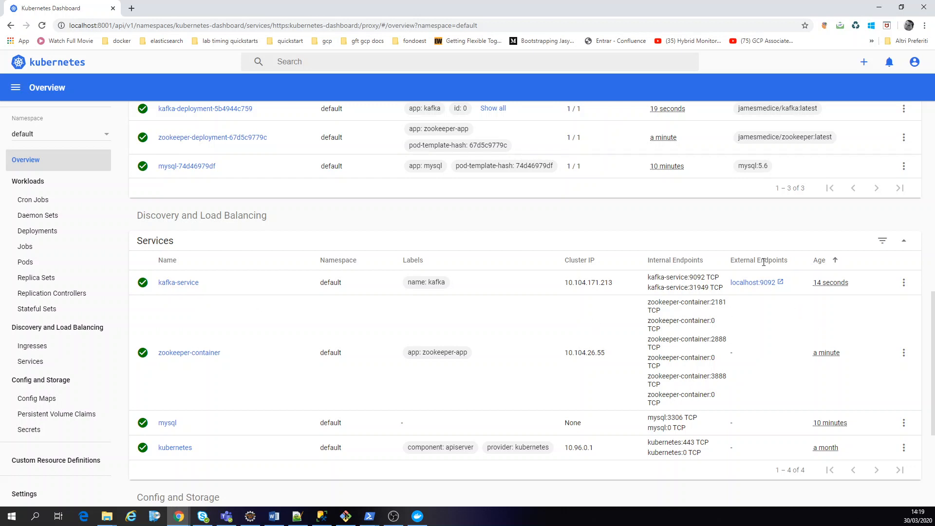
{"action": "mouse_move", "coordinate": [753, 282]}
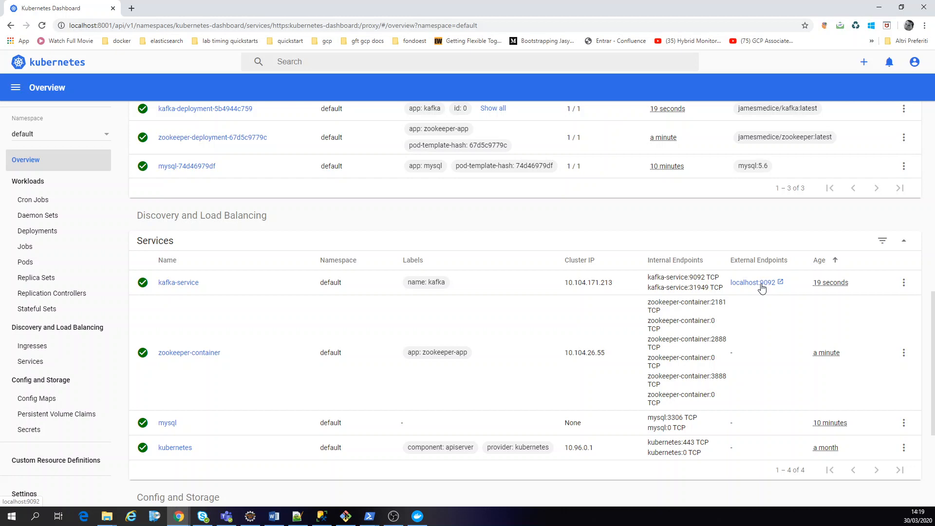
{"action": "left_click", "coordinate": [368, 516]}
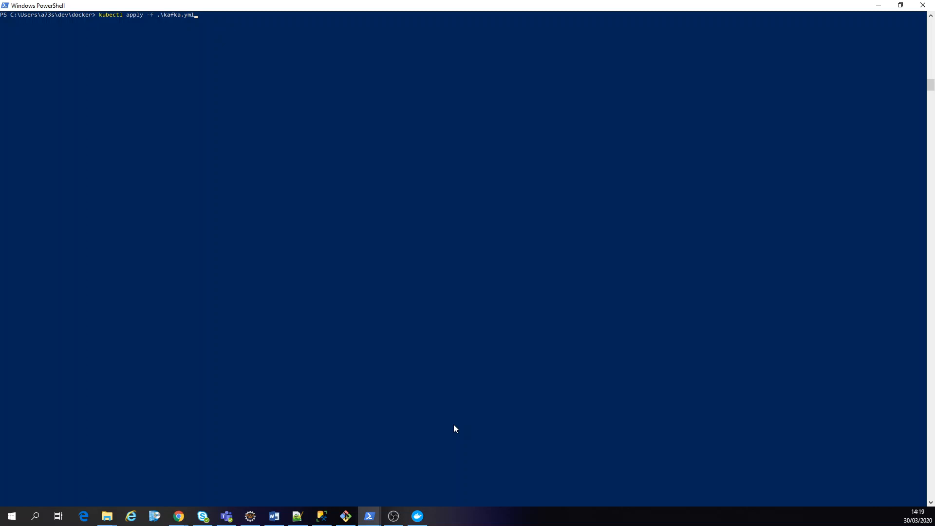
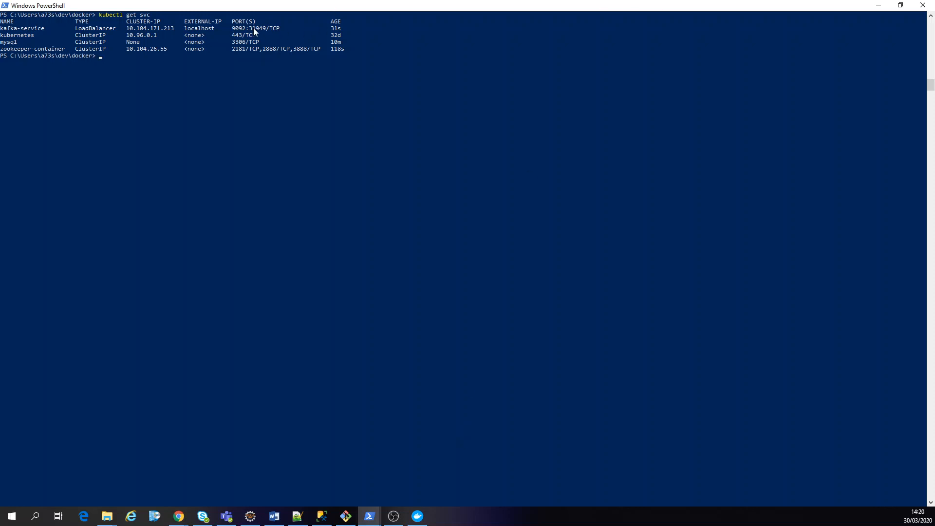
Step: List the cluster services showing kafka-service on 9092:31949, zookeeper-container, mysql and kubernetes
{"action": "mouse_move", "coordinate": [434, 215]}
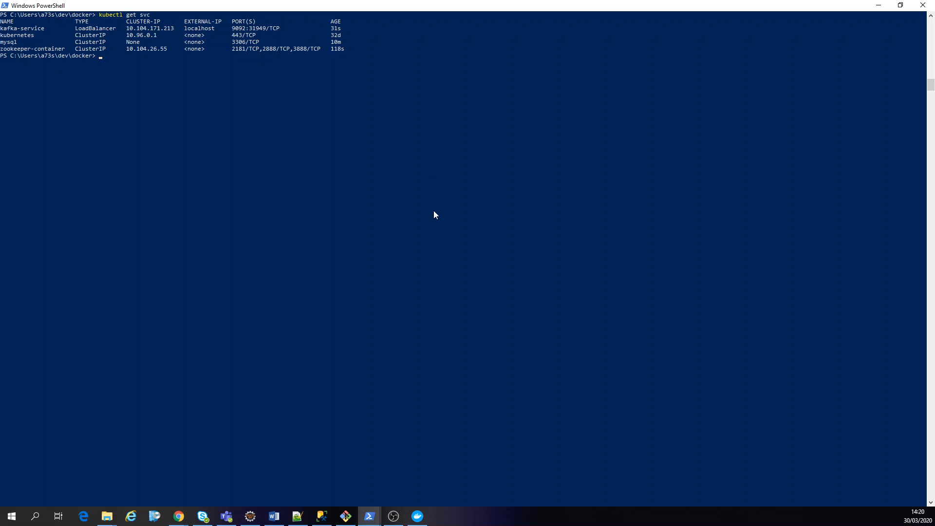
{"action": "mouse_move", "coordinate": [164, 34]}
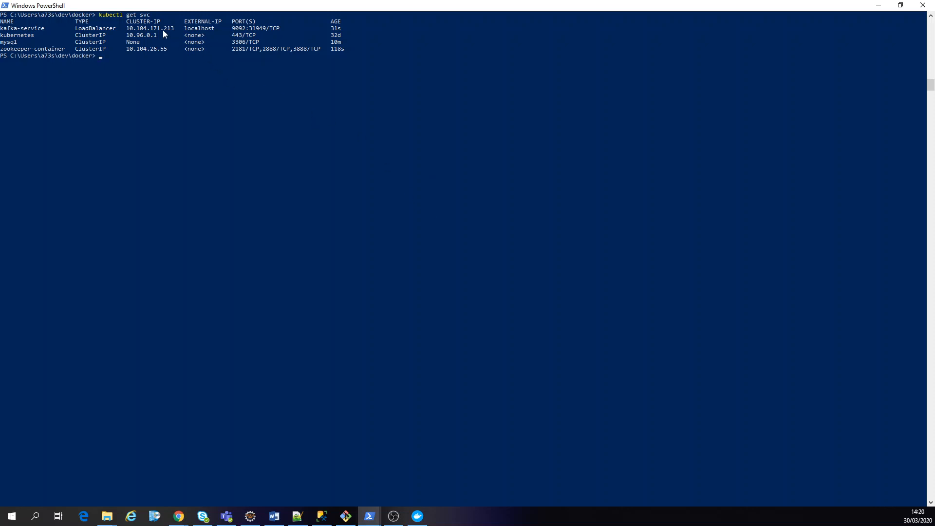